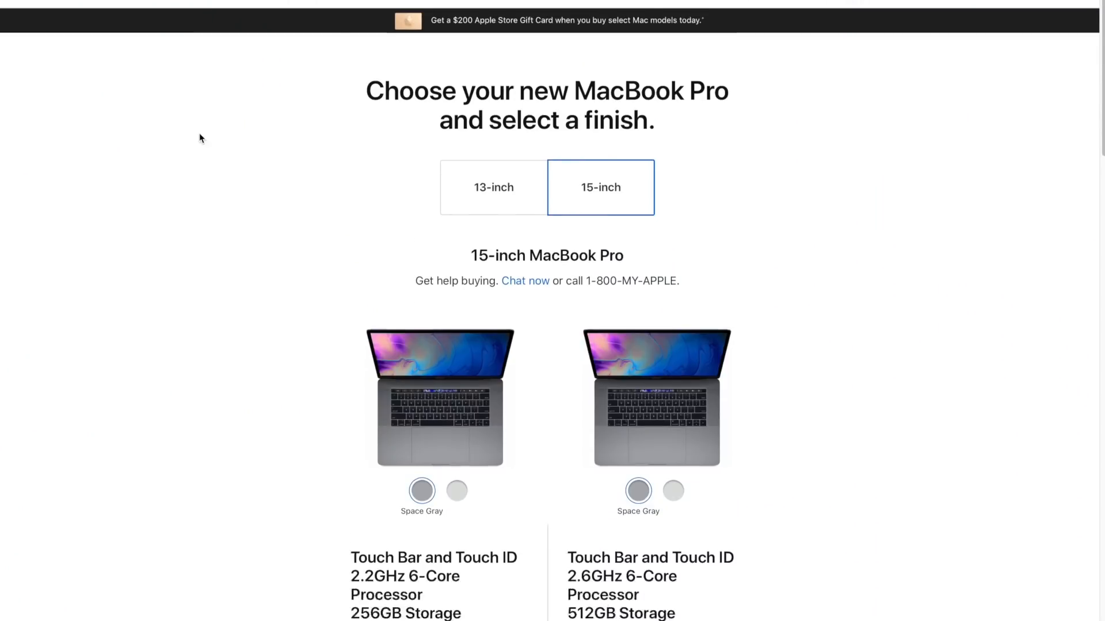
- Select the 15-inch Space Gray 2.2GHz 6-core MacBook Pro at $2,399 to configure it
{"action": "scroll", "scroll_direction": "down", "scroll_amount": 3}
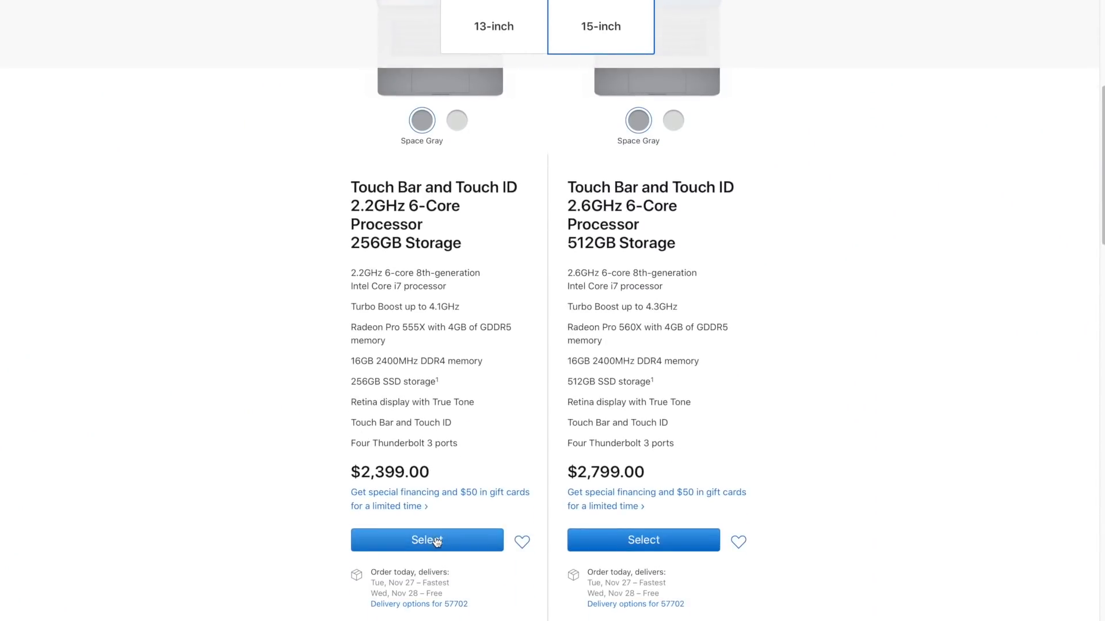
{"action": "left_click", "coordinate": [427, 541]}
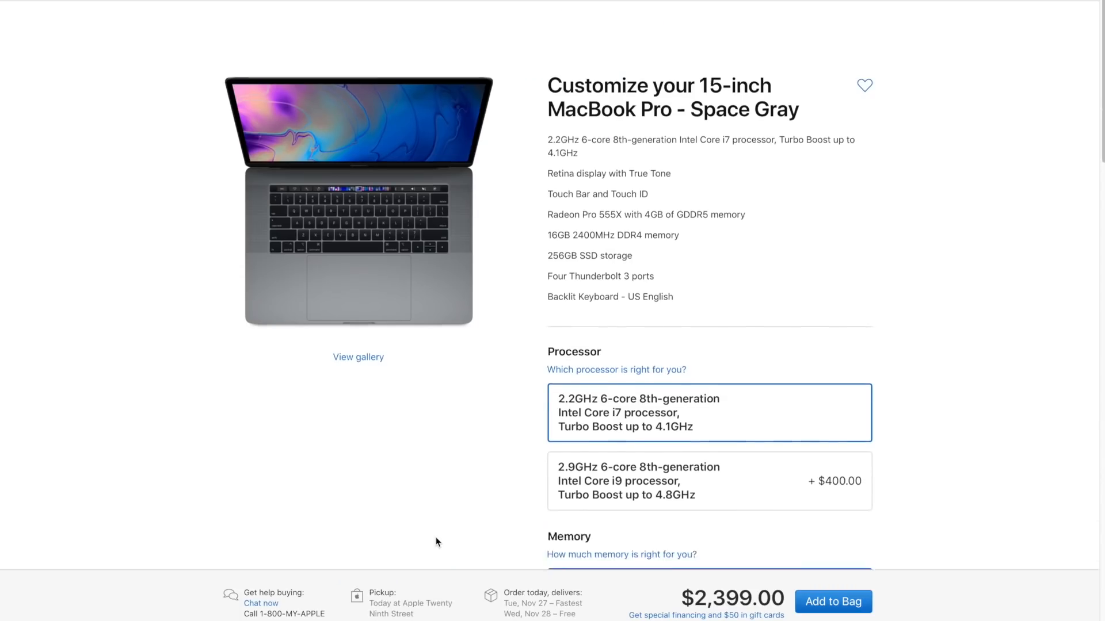
{"action": "scroll", "scroll_direction": "down", "scroll_amount": 3}
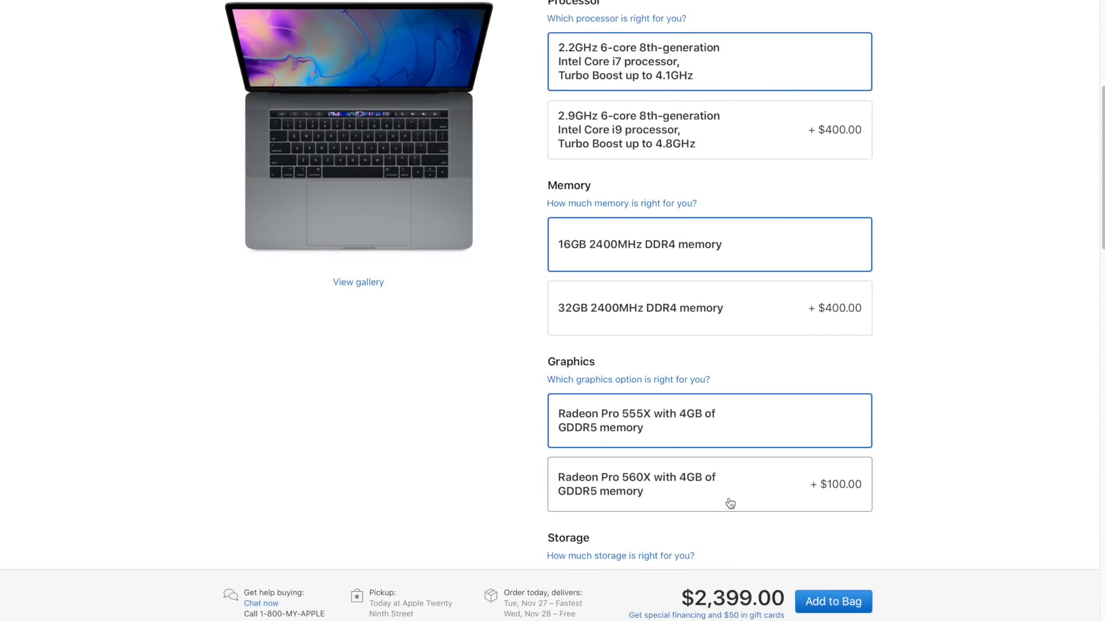
- Switch to the $2,799 2.6GHz model and choose Radeon Pro Vega 20 graphics, totaling $3,149
{"action": "left_click", "coordinate": [709, 484]}
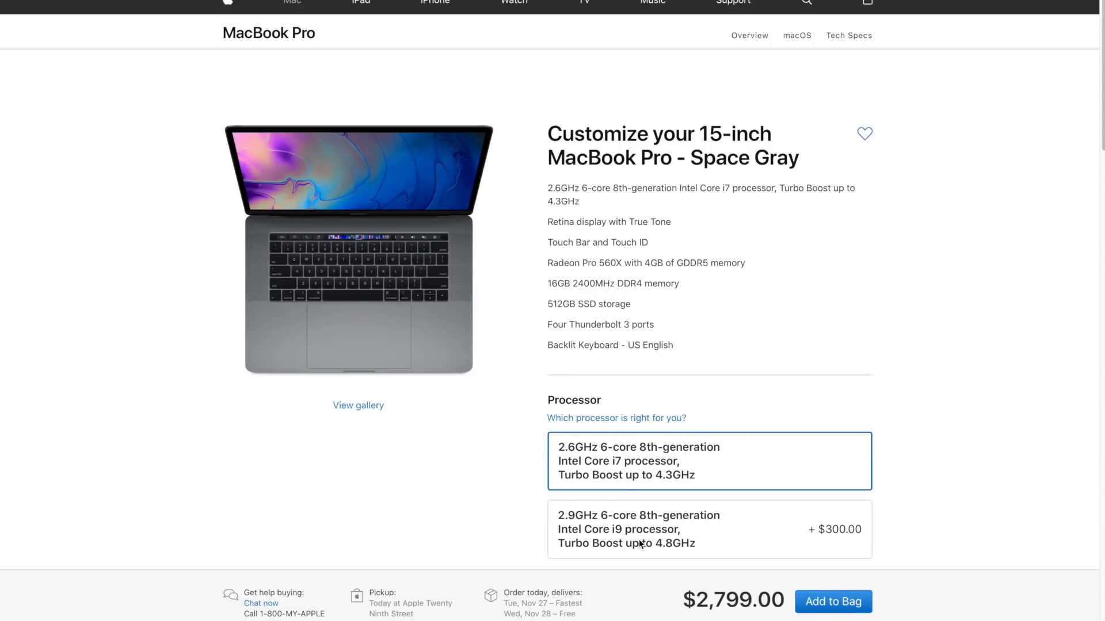
{"action": "scroll", "scroll_direction": "down", "scroll_amount": 3}
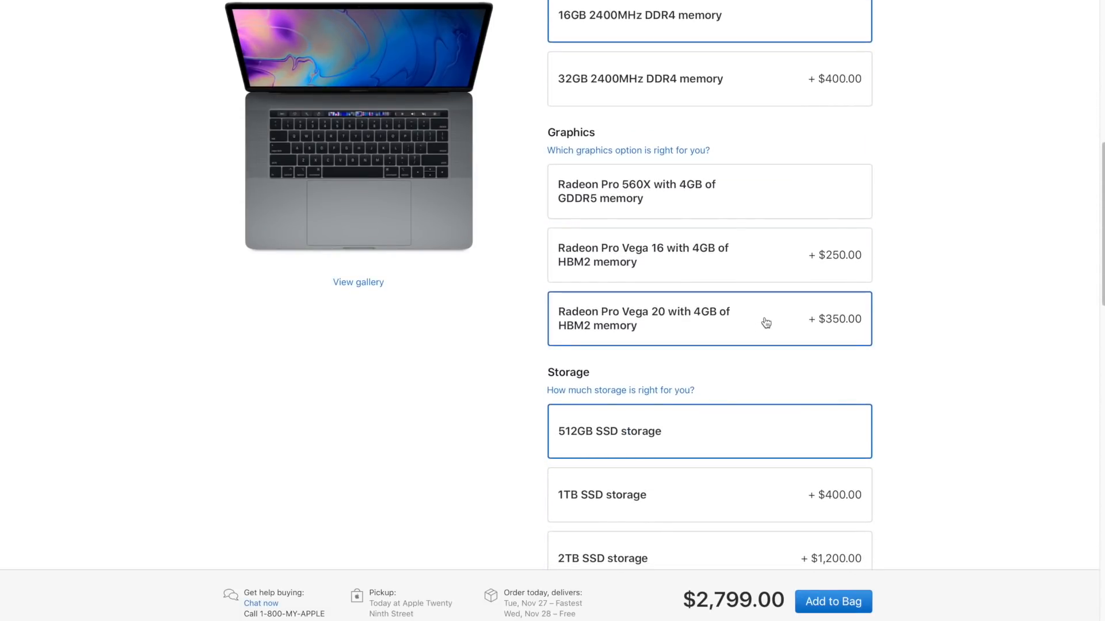
{"action": "left_click", "coordinate": [710, 319]}
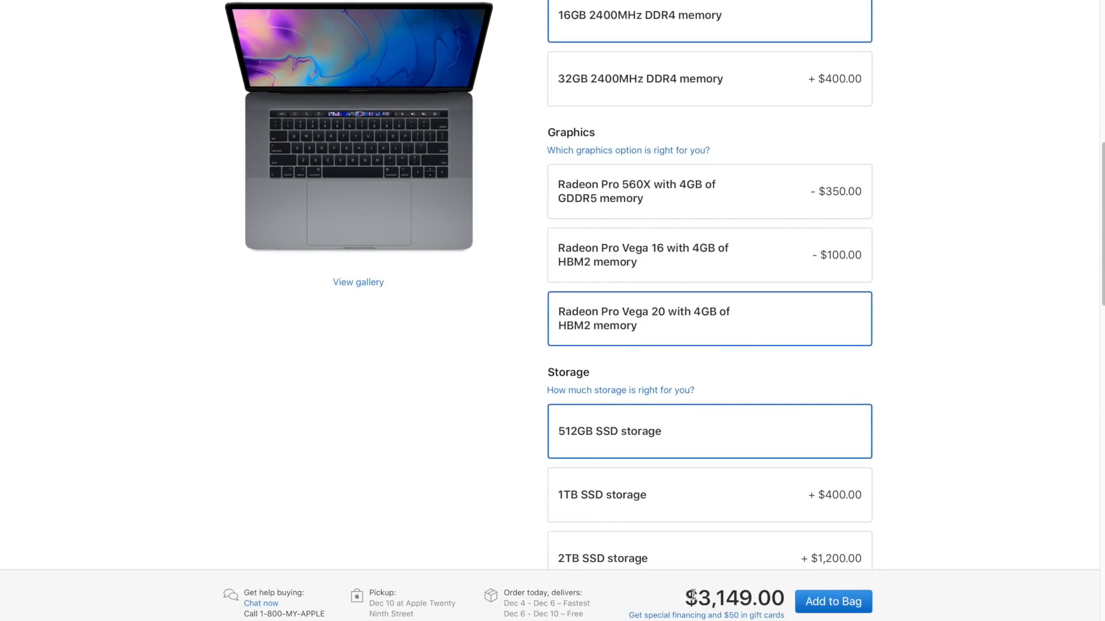